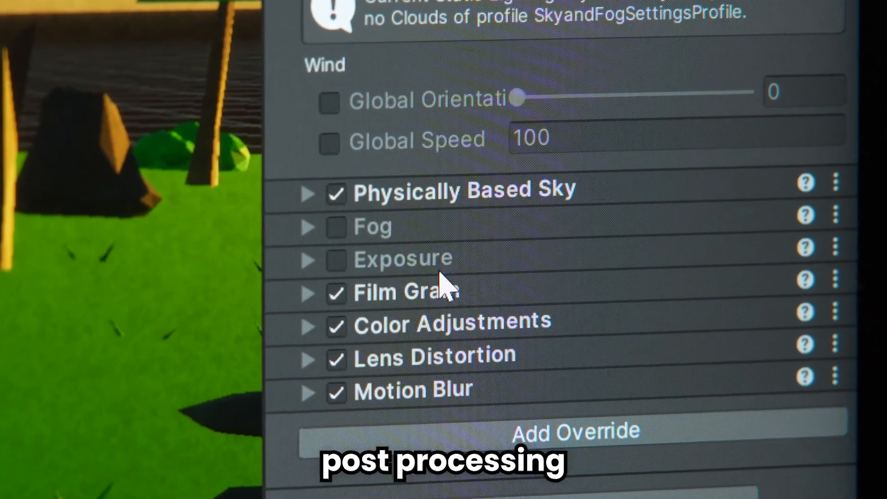
Toggle the Fog override on and back off, then scroll to the Color Adjustments and Lens Distortion overrides
left_click(335, 226)
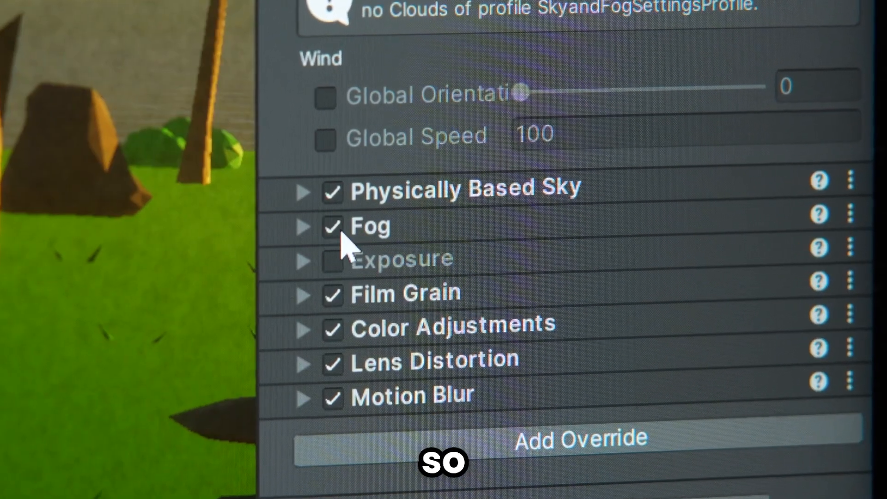
left_click(333, 226)
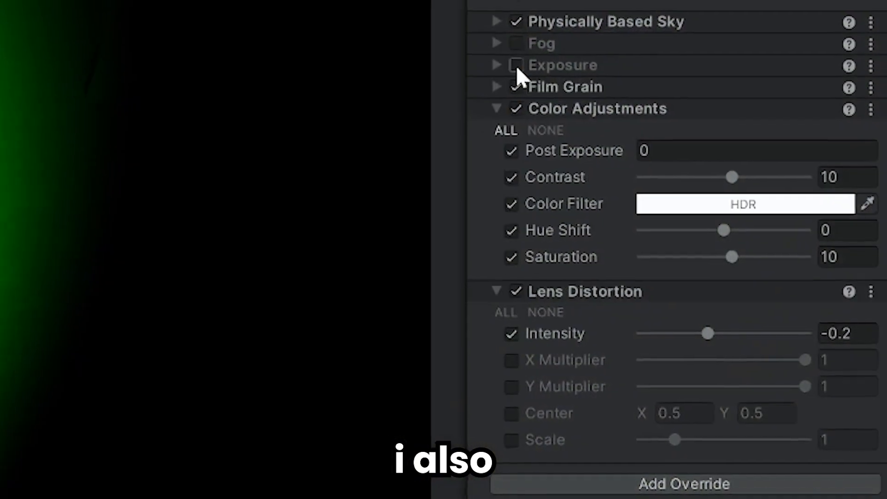
scroll("down", 3)
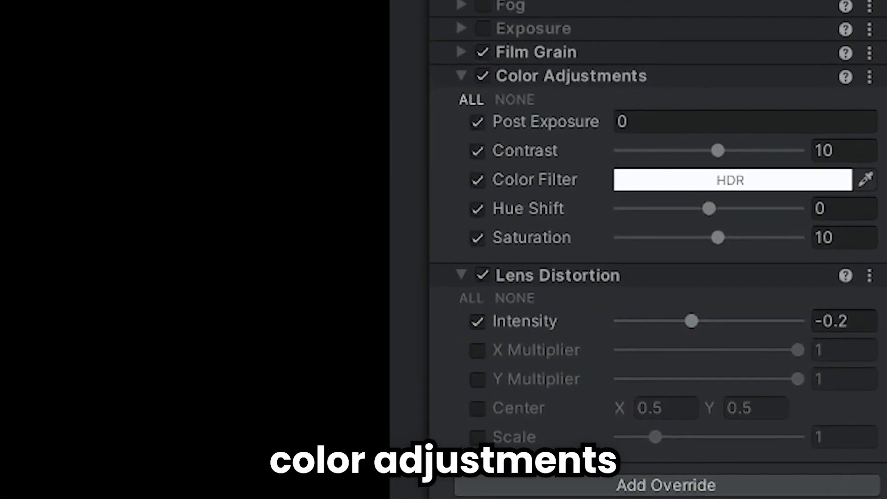